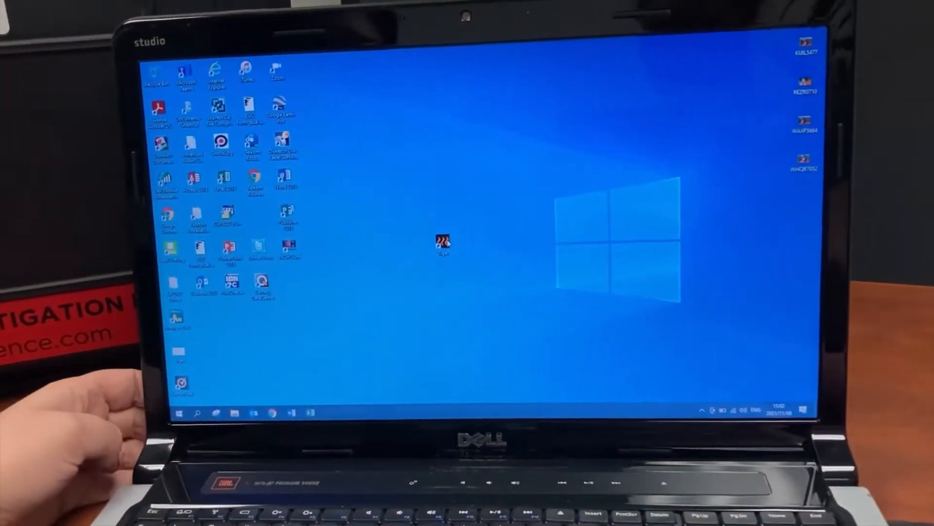
Step: Launch Tiger PC maximised and go to the Instrument(s) page for reading an instrument
{"action": "double_click", "coordinate": [444, 243]}
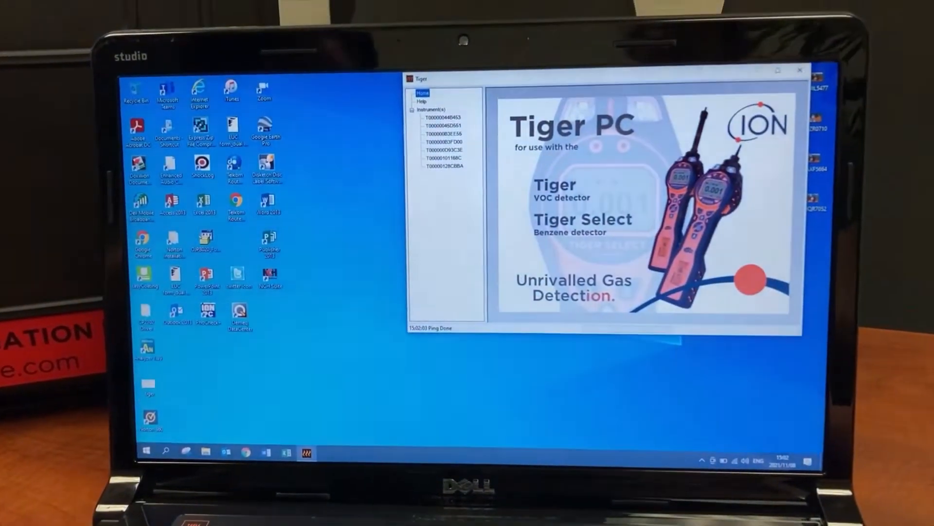
{"action": "left_click", "coordinate": [789, 79]}
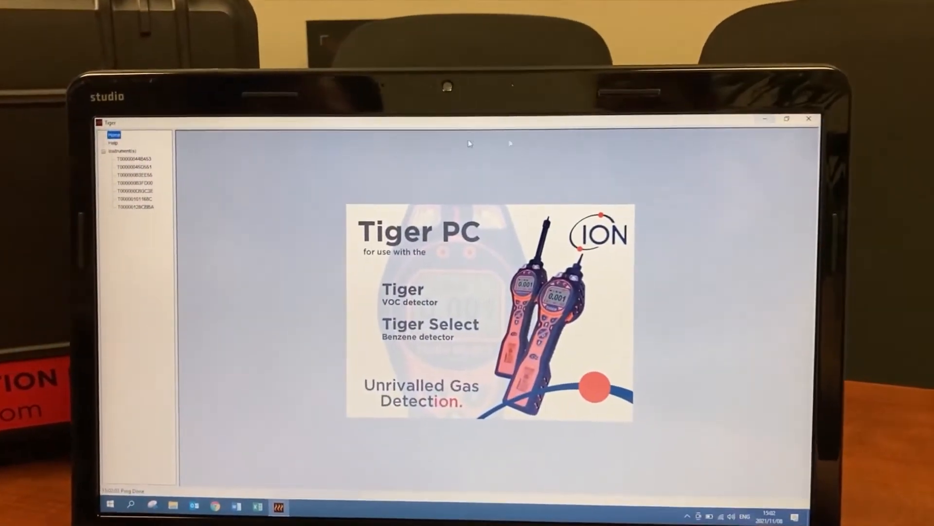
{"action": "left_click", "coordinate": [125, 150]}
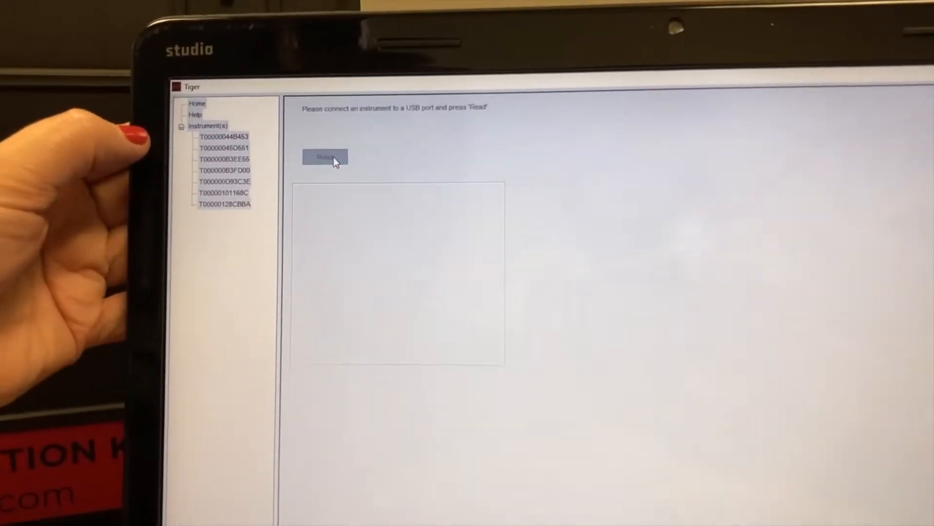
Step: Read the connected instrument T00000044B453 over USB, downloading all its data sections
{"action": "left_click", "coordinate": [325, 157]}
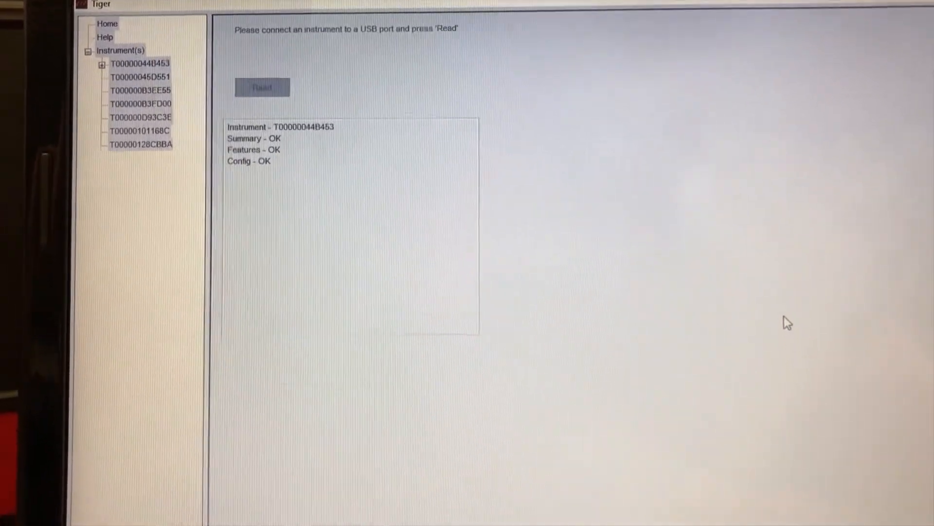
{"action": "left_click", "coordinate": [262, 87]}
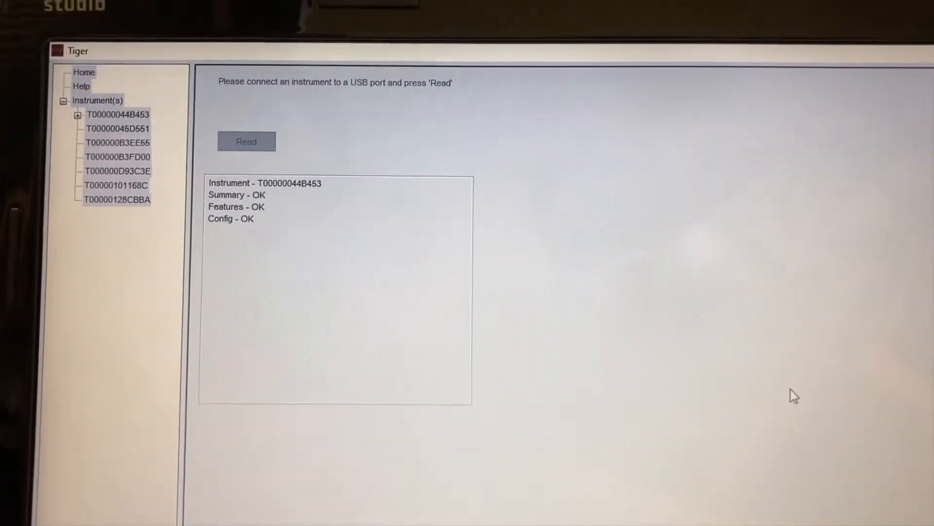
{"action": "left_click", "coordinate": [246, 141]}
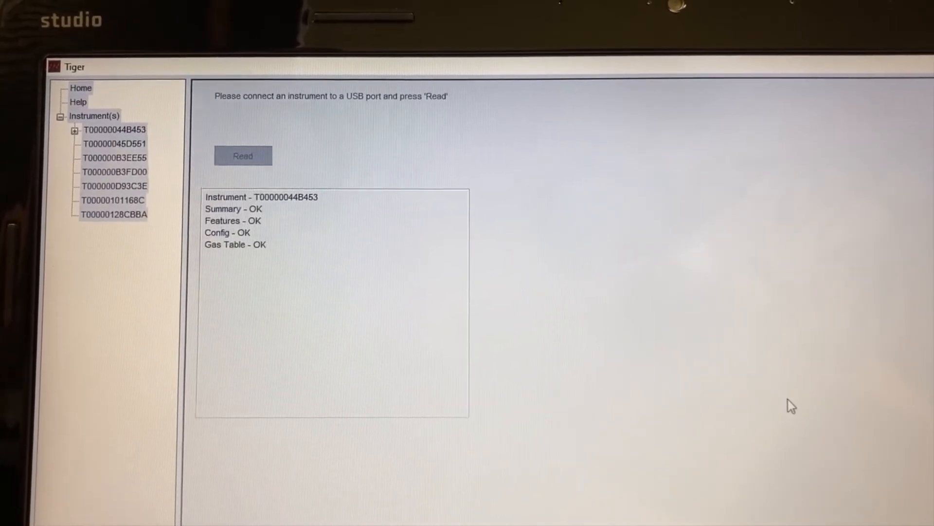
{"action": "left_click", "coordinate": [242, 156]}
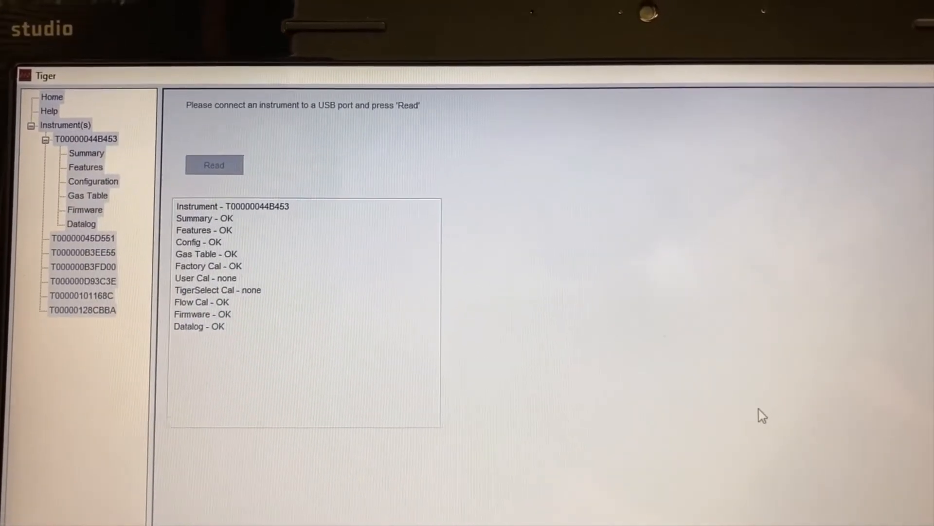
{"action": "left_click", "coordinate": [214, 165]}
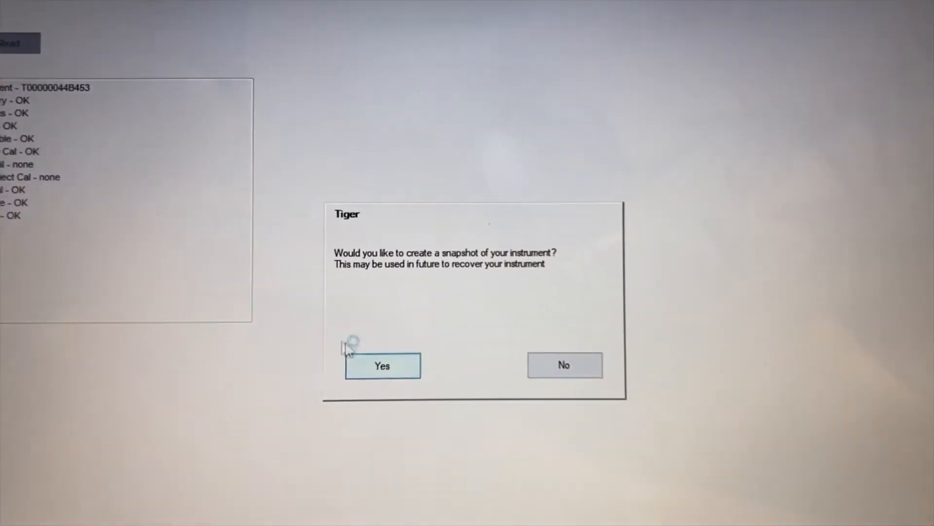
Step: Create the 2021/11/08 15:02:40 snapshot and land on the Instrument Summary
{"action": "left_click", "coordinate": [382, 365]}
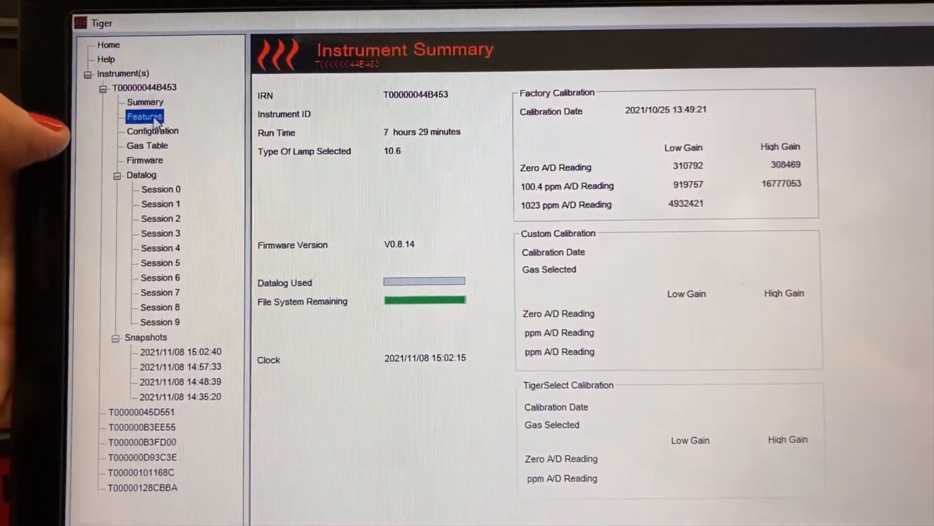
Step: Show T00000044B453's Configuration page with backlight, sound, units, lamp and datalog settings
{"action": "left_click", "coordinate": [152, 130]}
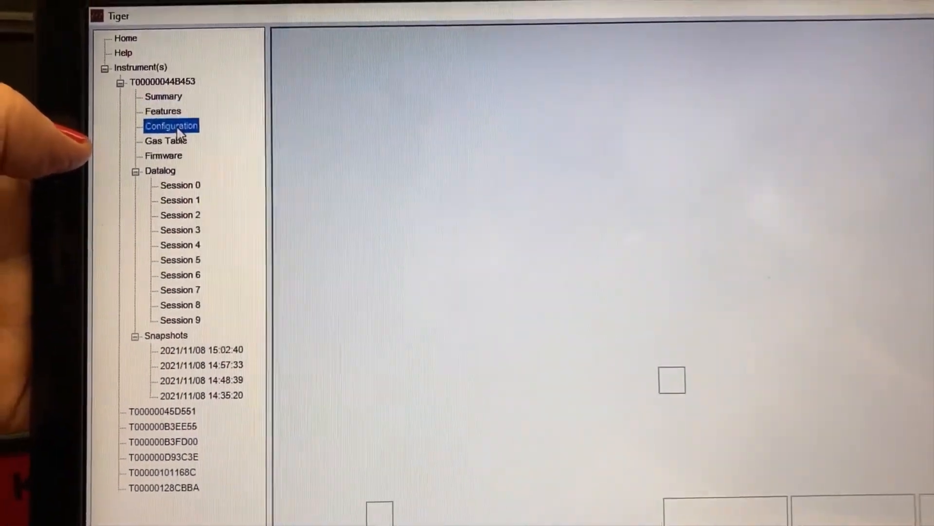
{"action": "left_click", "coordinate": [172, 125]}
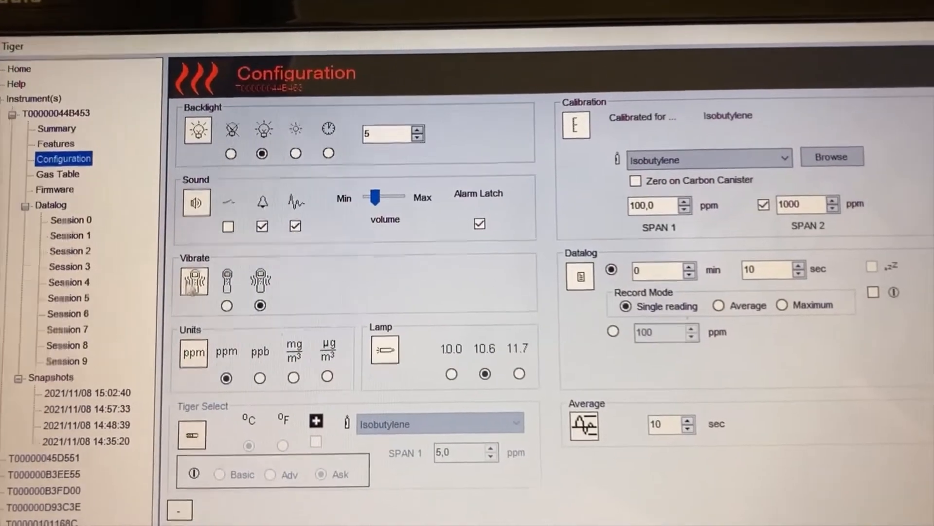
{"action": "scroll", "scroll_direction": "down", "scroll_amount": 3}
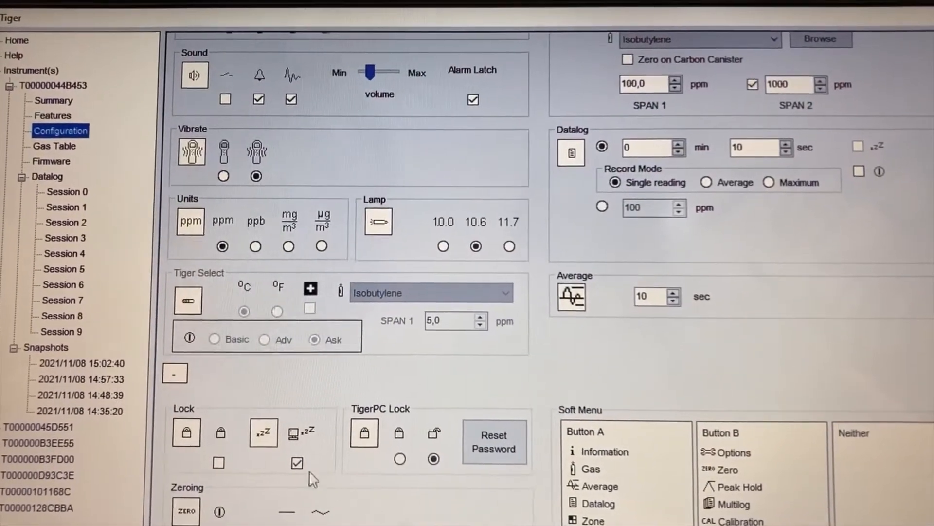
{"action": "scroll", "scroll_direction": "down", "scroll_amount": 3}
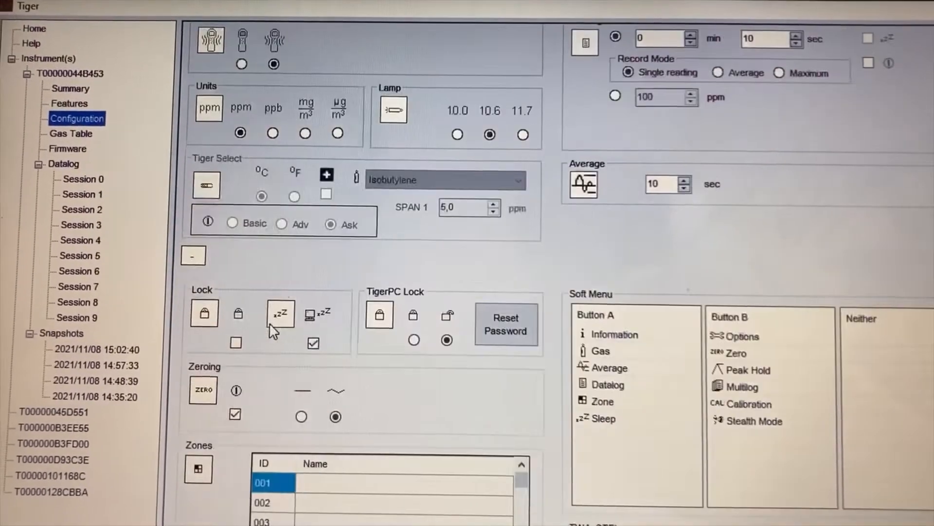
{"action": "scroll", "scroll_direction": "down", "scroll_amount": 3}
{"action": "type", "text": "a"}
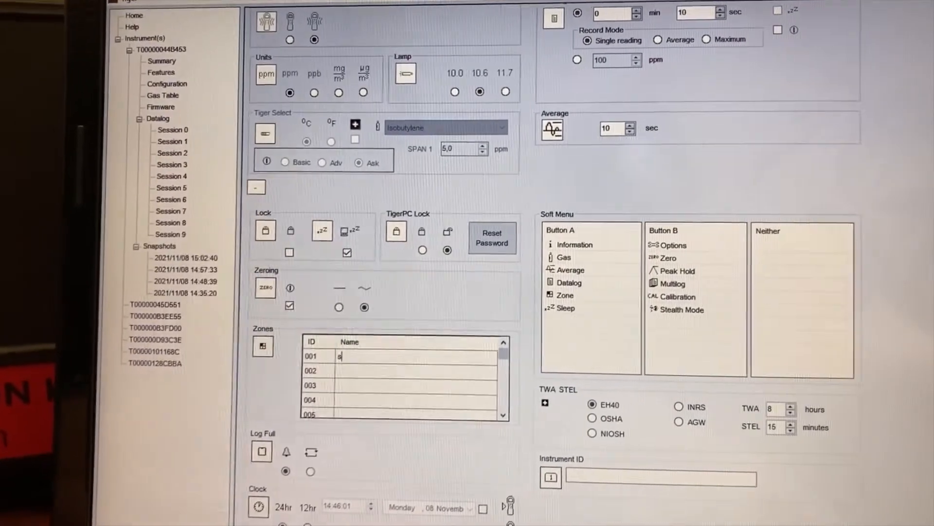
Step: Name zones 001–003 Shell, Engen and BP in the Zones table
{"action": "type", "text": "Shell"}
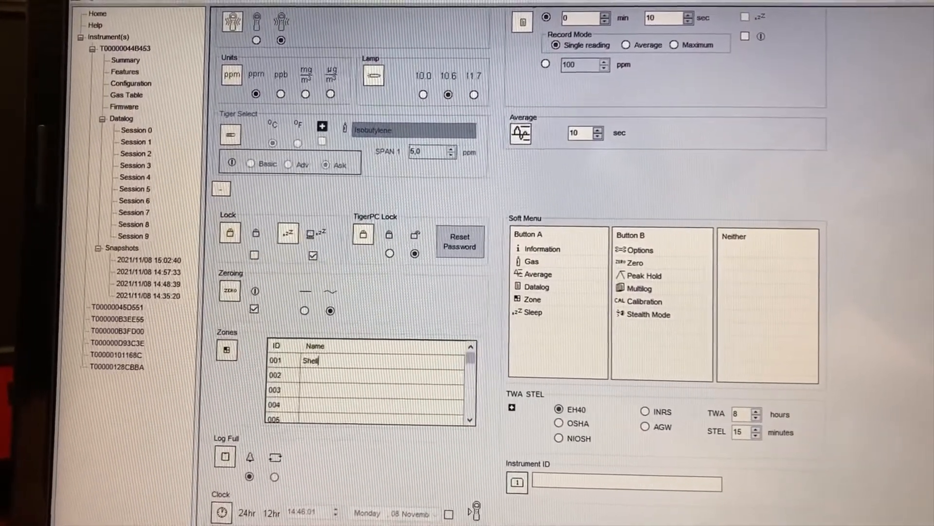
{"action": "left_click", "coordinate": [358, 374]}
{"action": "type", "text": "Engen"}
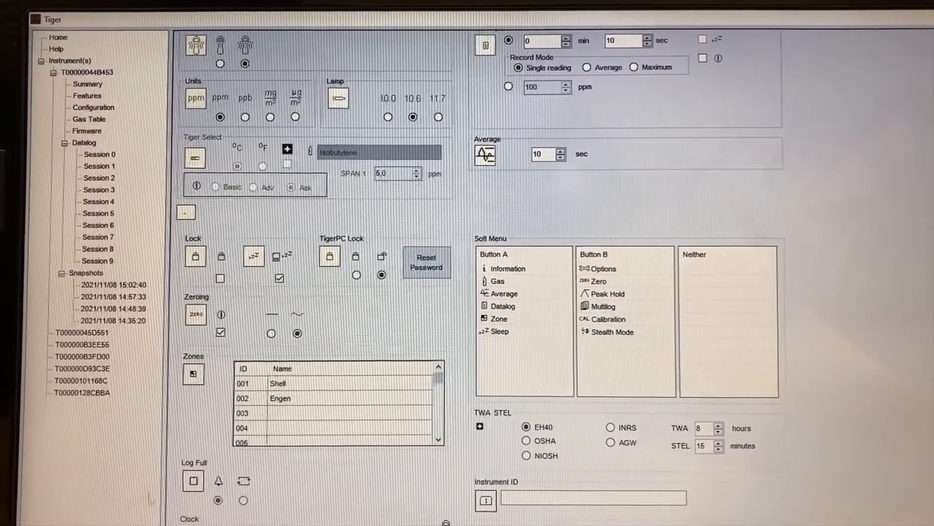
{"action": "type", "text": "BP"}
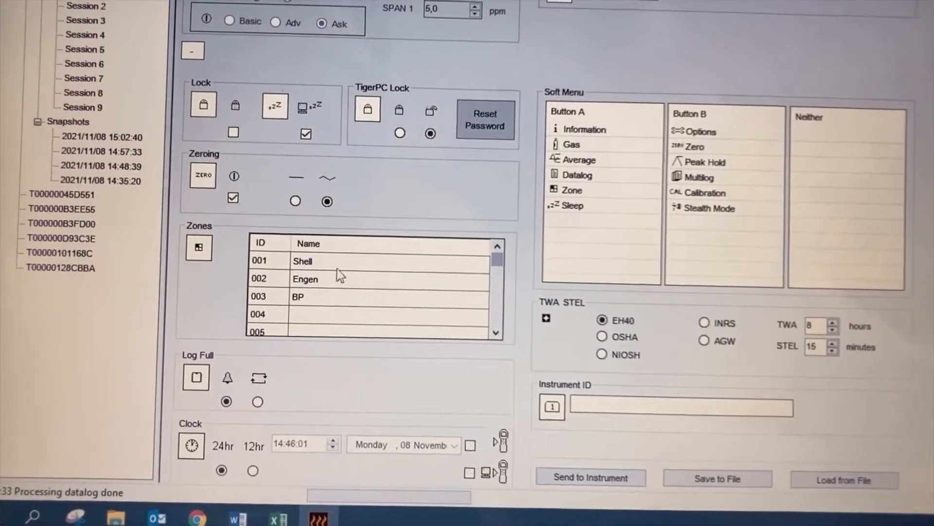
{"action": "scroll", "scroll_direction": "down", "scroll_amount": 3}
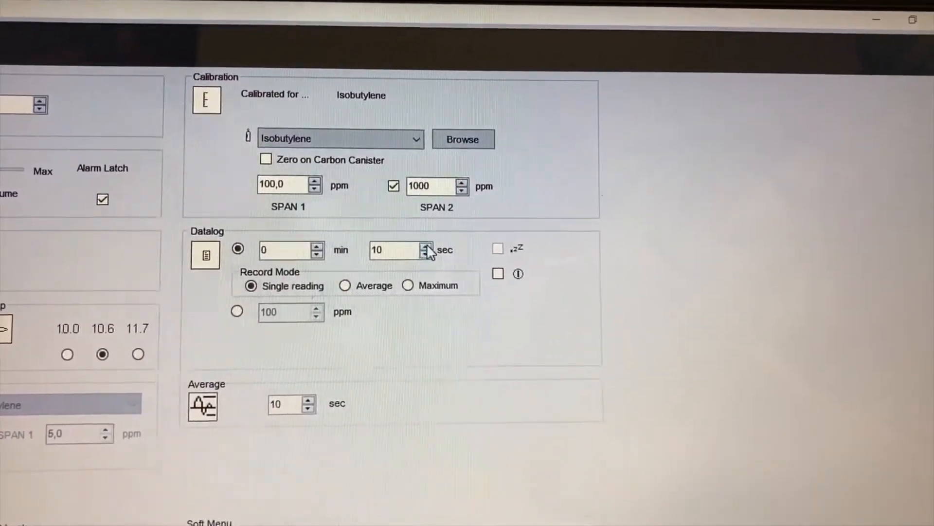
Step: Move Stealth Mode from Button B into the soft menu's Neither list alongside Calibration
{"action": "left_click", "coordinate": [424, 253]}
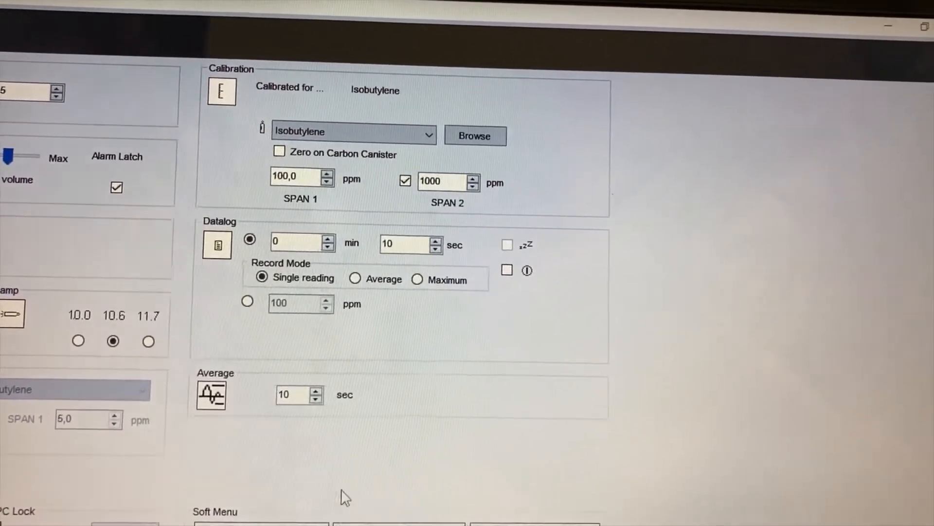
{"action": "scroll", "scroll_direction": "down", "scroll_amount": 3}
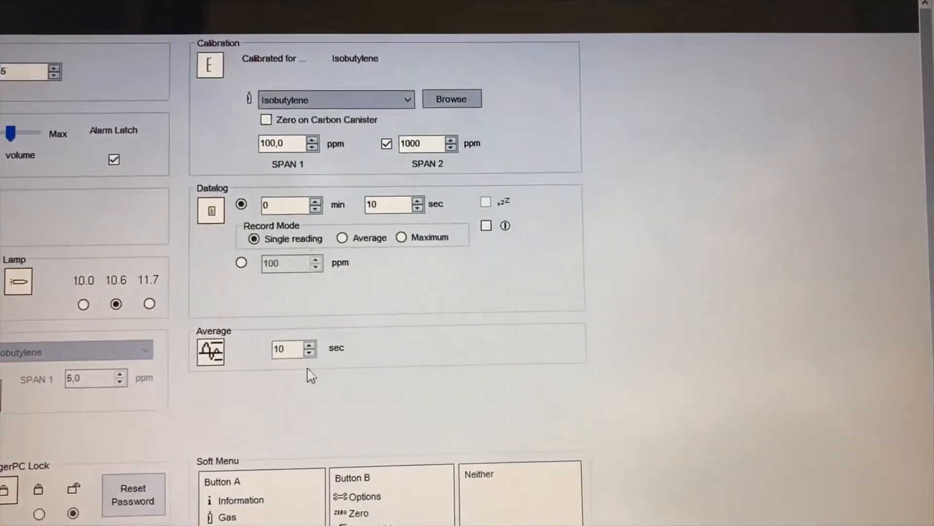
{"action": "scroll", "scroll_direction": "down", "scroll_amount": 3}
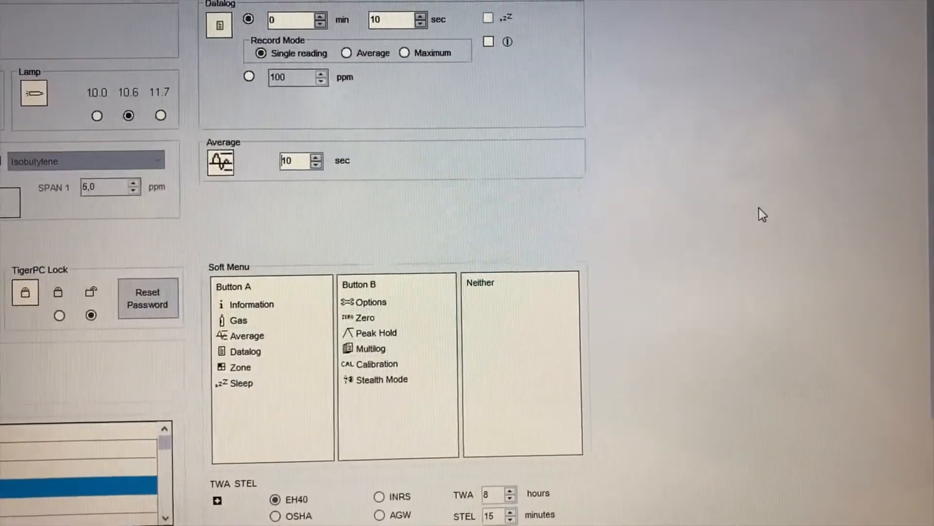
{"action": "scroll", "scroll_direction": "down", "scroll_amount": 3}
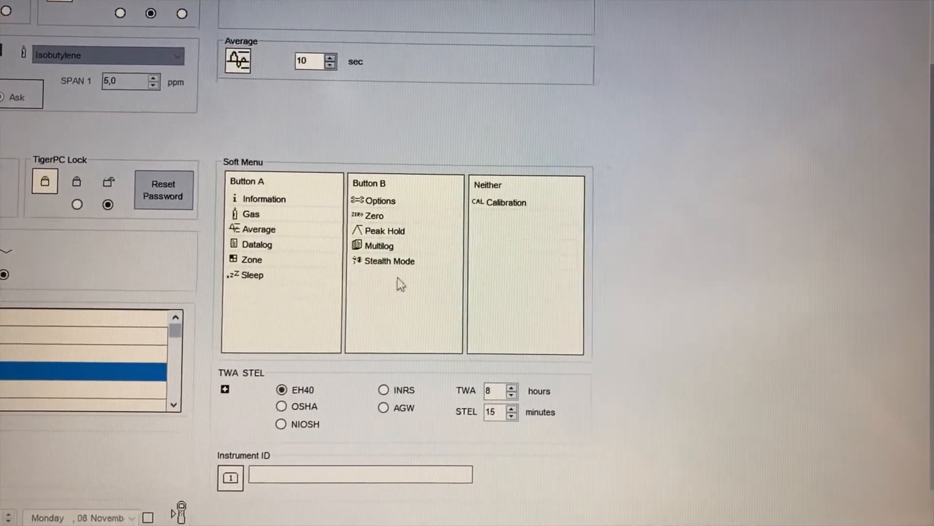
{"action": "left_click", "coordinate": [390, 261]}
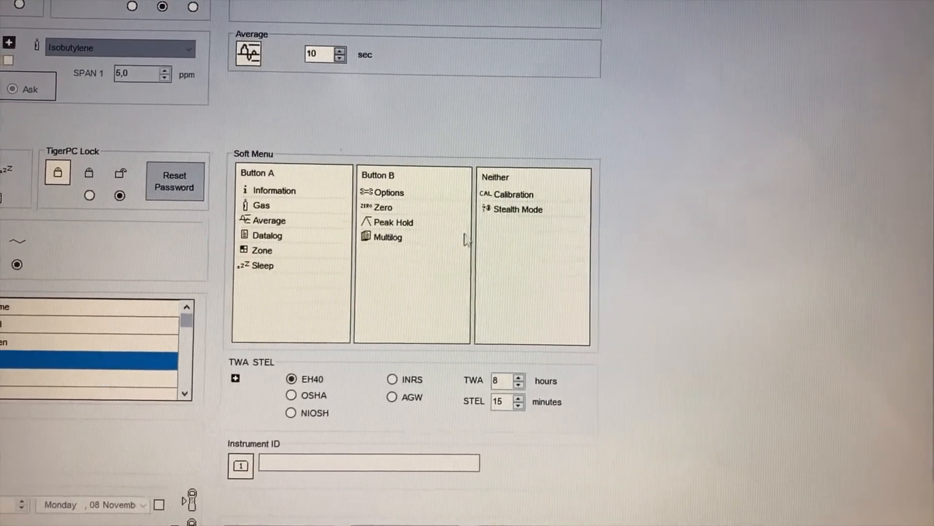
{"action": "scroll", "scroll_direction": "down", "scroll_amount": 3}
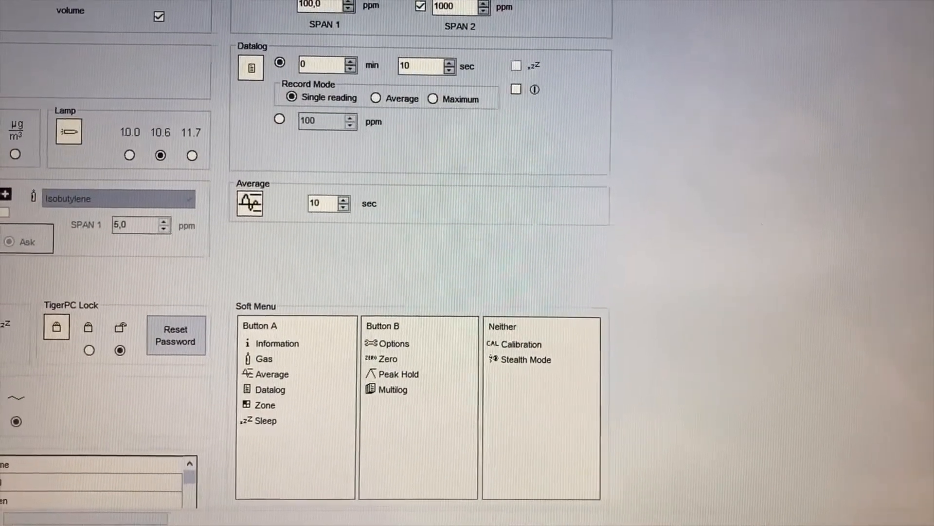
{"action": "scroll", "scroll_direction": "down", "scroll_amount": 3}
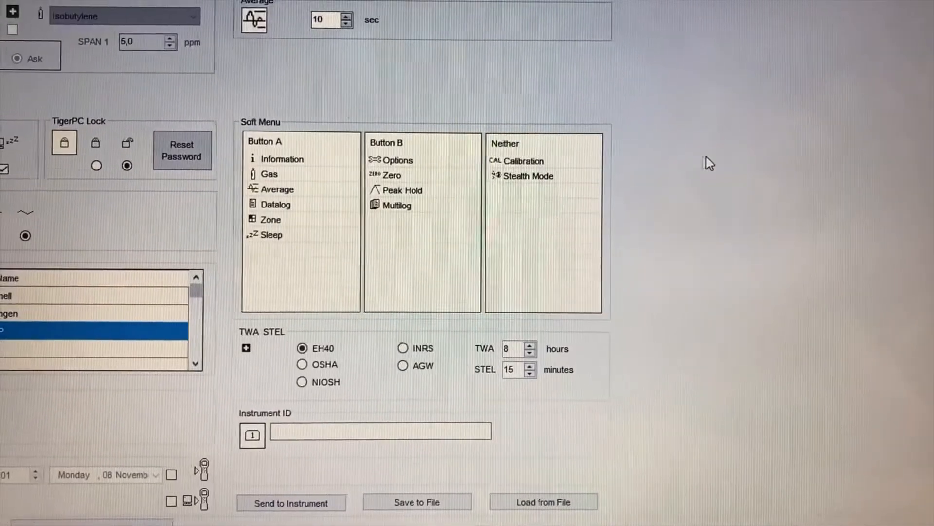
{"action": "scroll", "scroll_direction": "down", "scroll_amount": 3}
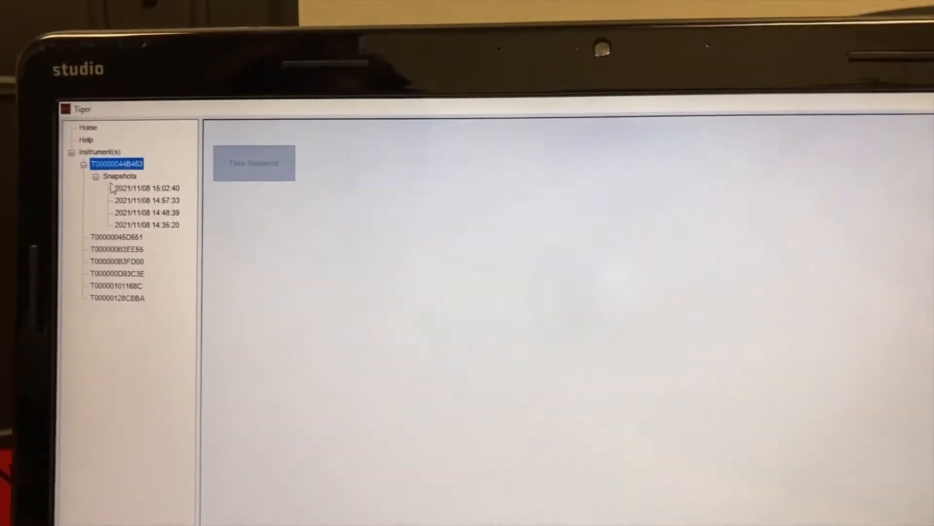
Step: Expand T00000044B453's Snapshots and show the 15:02:40 snapshot's Gas Table
{"action": "left_click", "coordinate": [97, 177]}
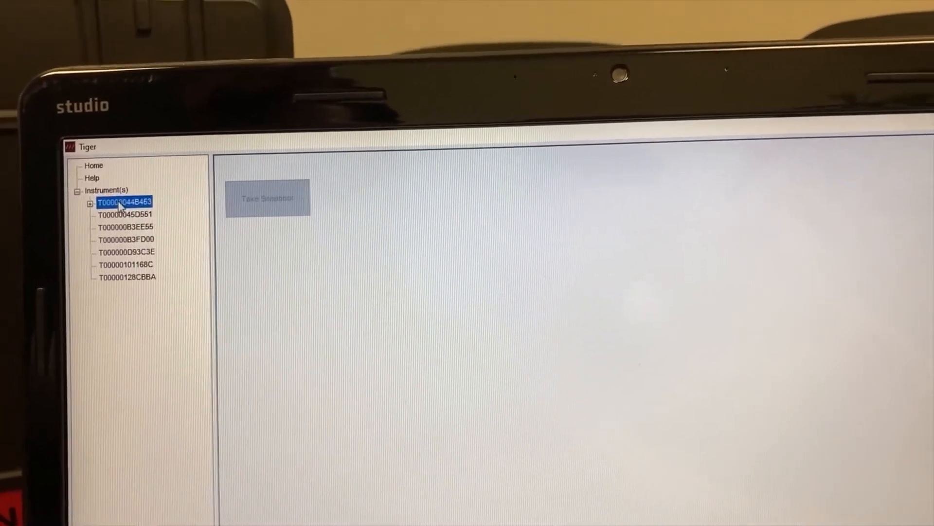
{"action": "left_click", "coordinate": [90, 202]}
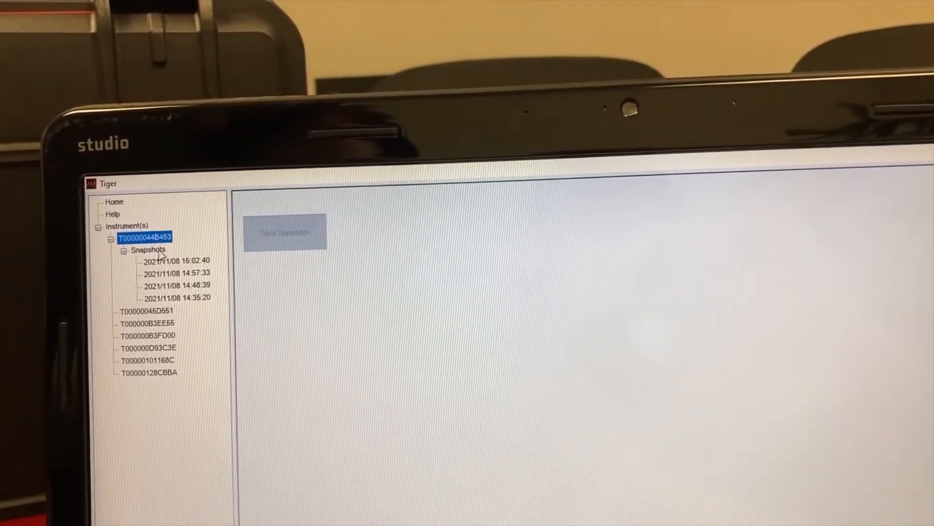
{"action": "left_click", "coordinate": [147, 249]}
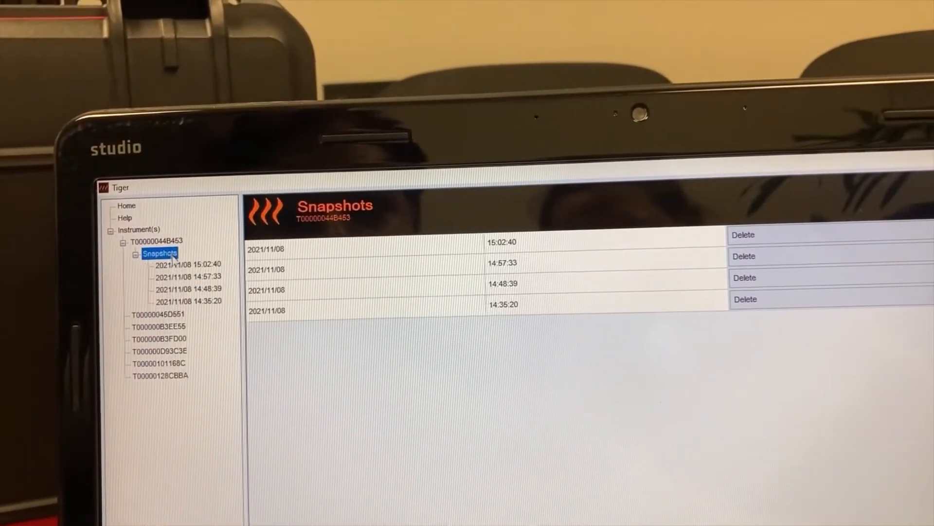
{"action": "left_click", "coordinate": [188, 263]}
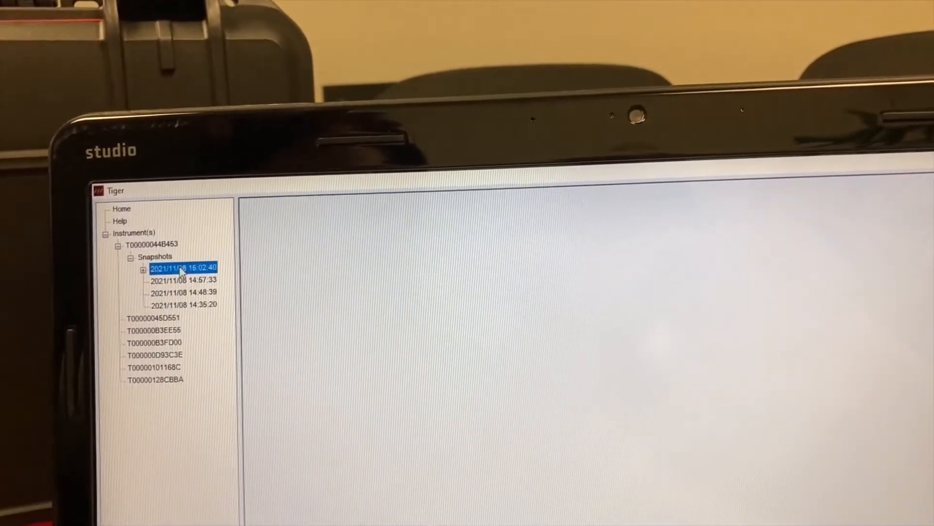
{"action": "left_click", "coordinate": [143, 270]}
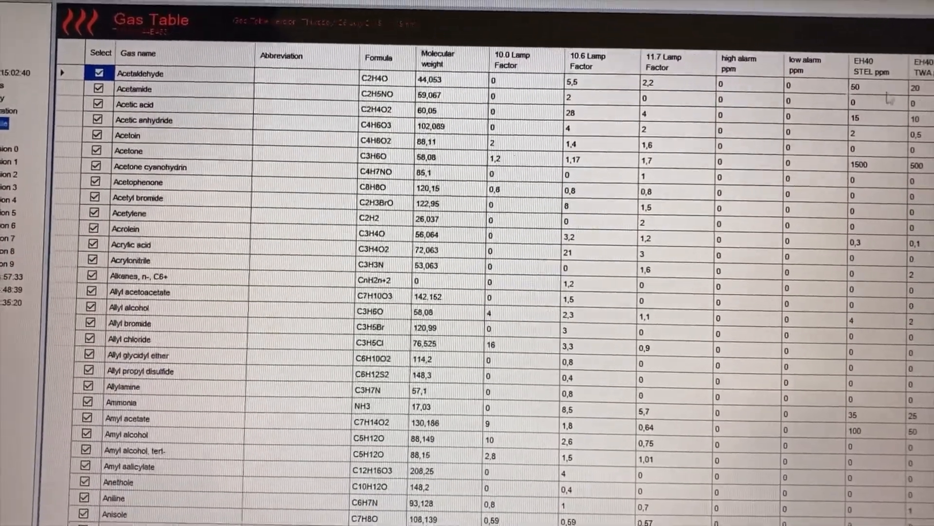
Step: Review the gas table, then show the snapshot's ten Datalog Sessions in zone 002
{"action": "scroll", "scroll_direction": "down", "scroll_amount": 3}
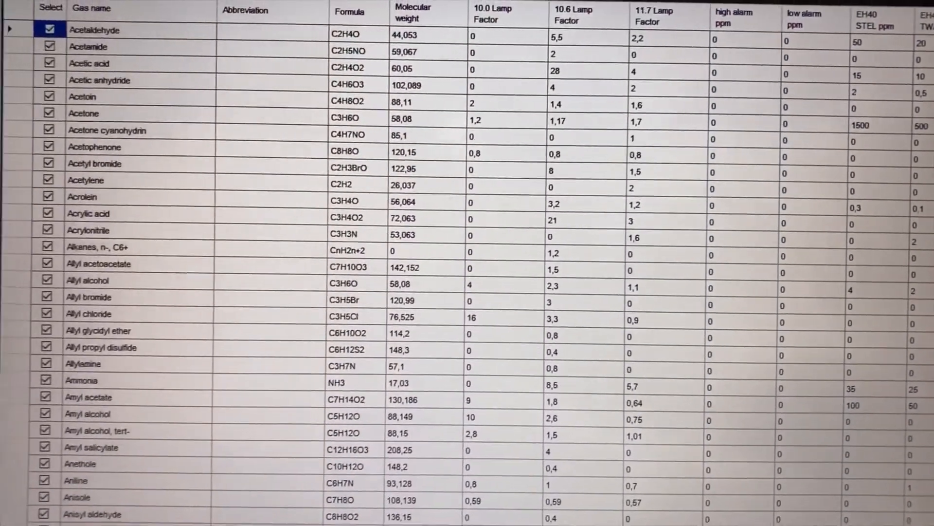
{"action": "left_click", "coordinate": [146, 129]}
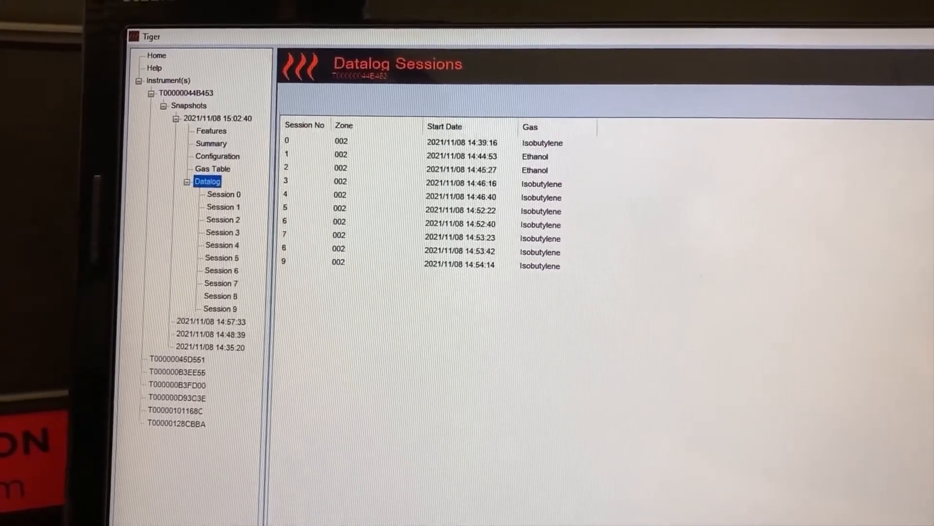
Step: Graph datalog session 4's isobutylene readings (started 14:46:40) and bring up Print
{"action": "left_click", "coordinate": [224, 193]}
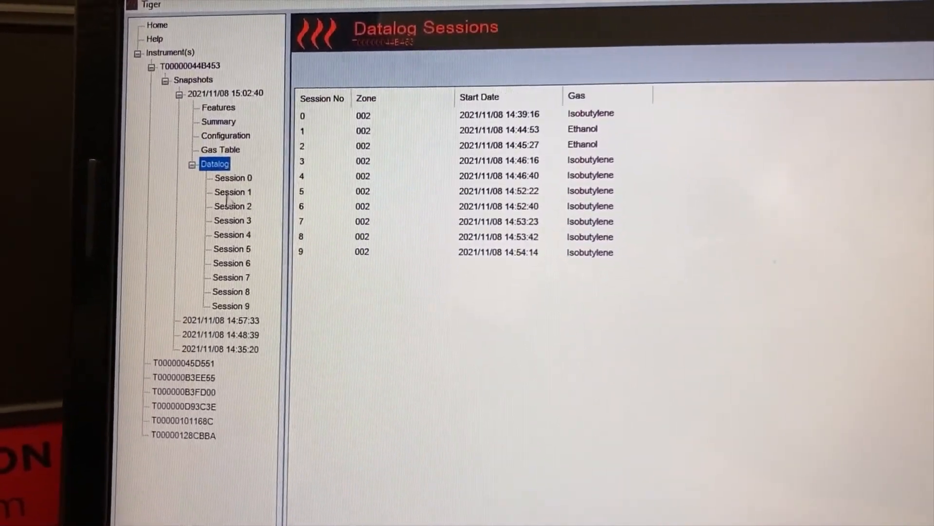
{"action": "left_click", "coordinate": [231, 235]}
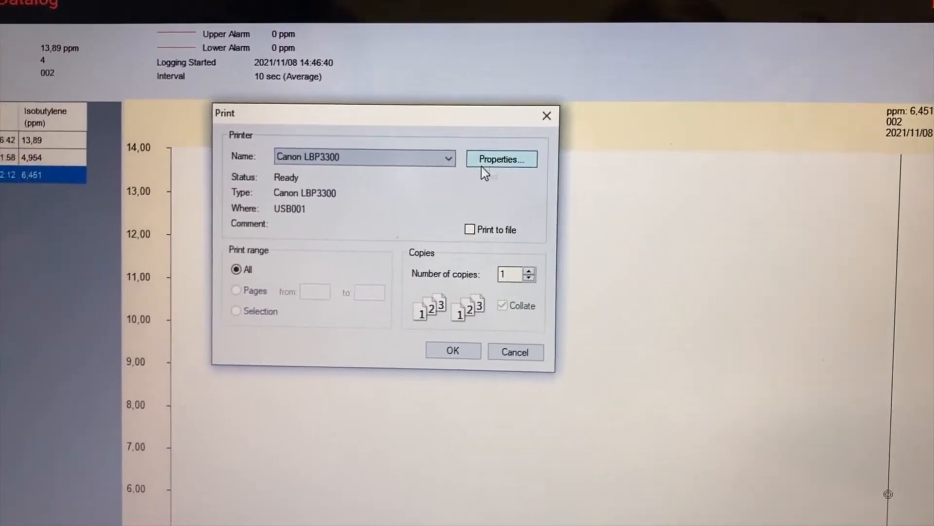
Step: Print the session 4 graph on the Canon LBP3300 in landscape A4
{"action": "left_click", "coordinate": [500, 159]}
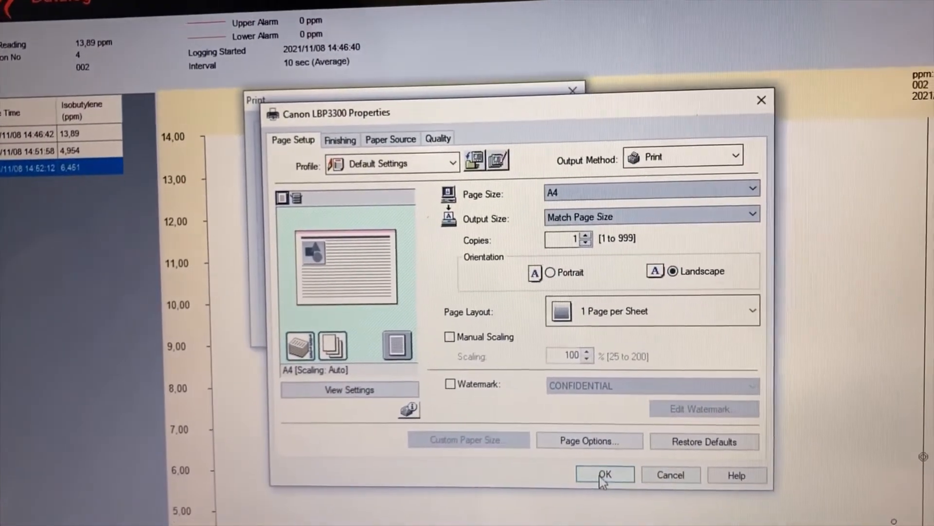
{"action": "left_click", "coordinate": [604, 474]}
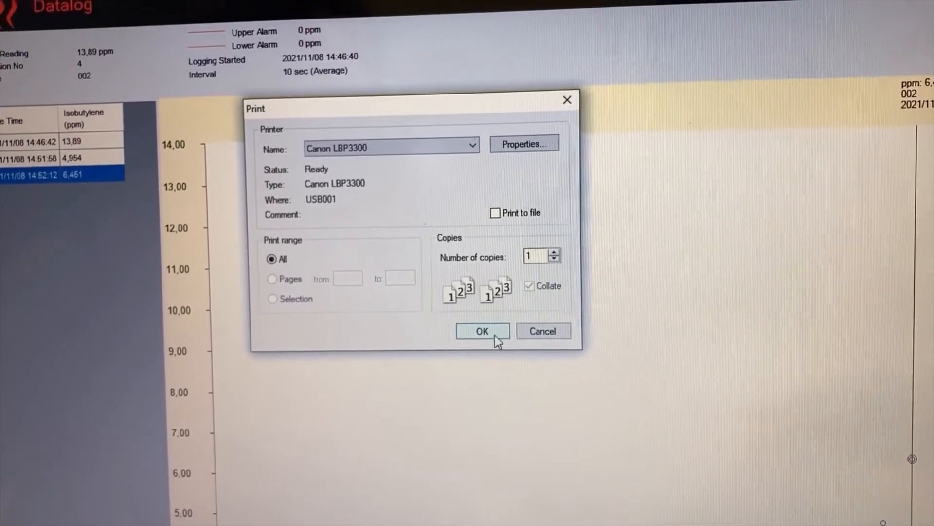
{"action": "left_click", "coordinate": [482, 331]}
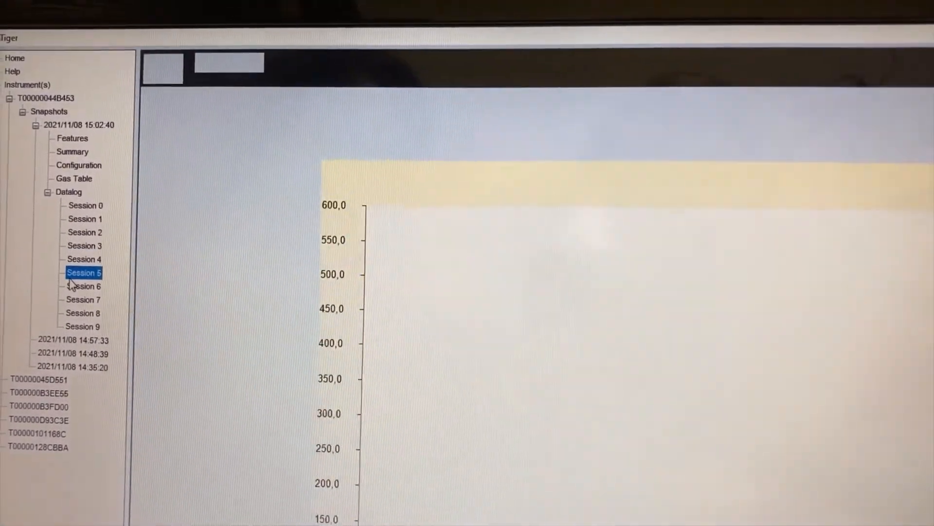
Step: View the datalog graphs for Sessions 5, 6, 0 and 2, ending on Session 2's 8,074 ppm Ethanol reading
{"action": "left_click", "coordinate": [84, 273]}
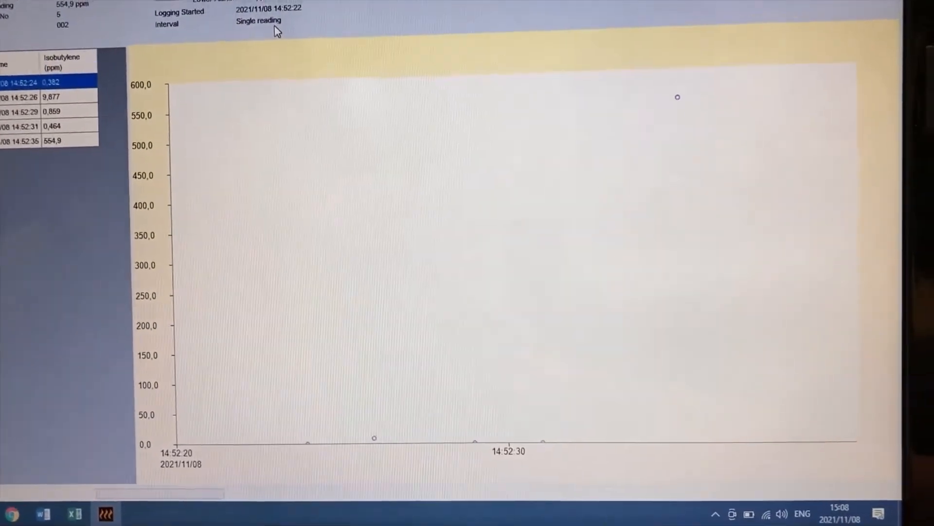
{"action": "left_click", "coordinate": [187, 270]}
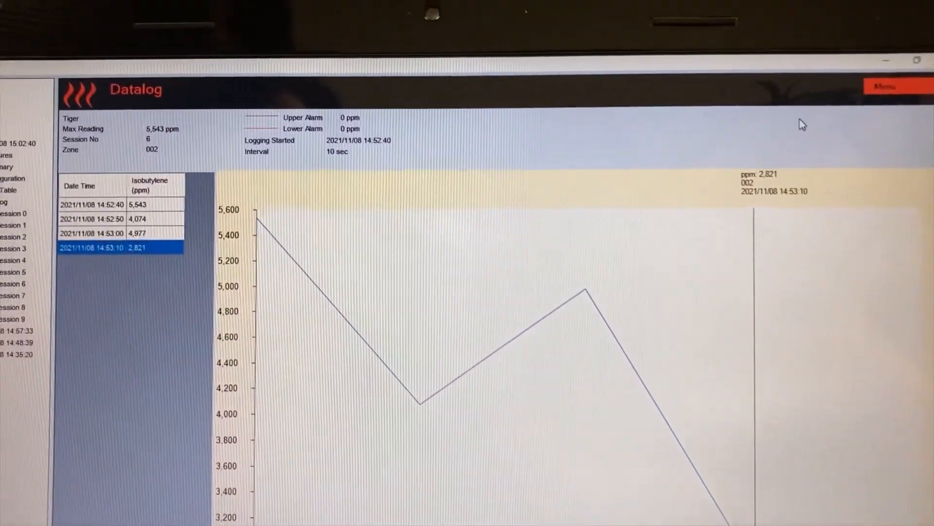
{"action": "left_click", "coordinate": [885, 86]}
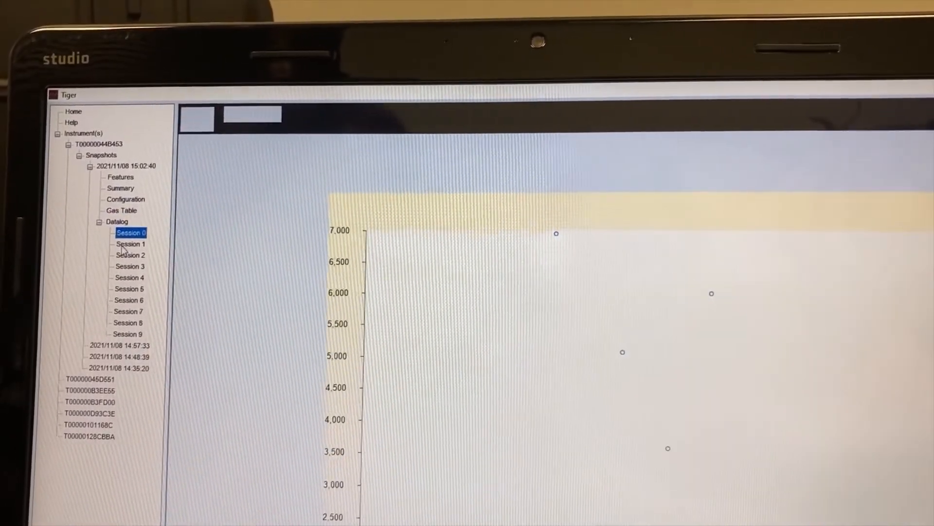
{"action": "left_click", "coordinate": [117, 233]}
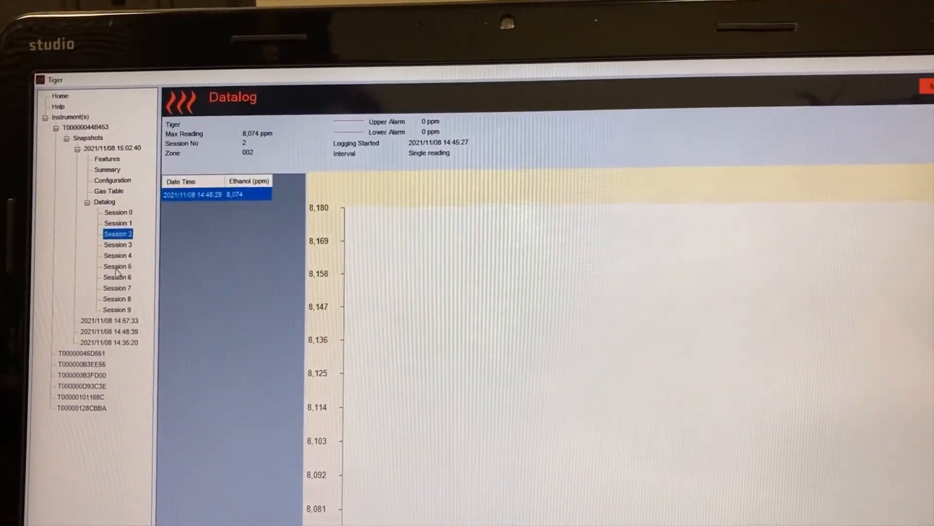